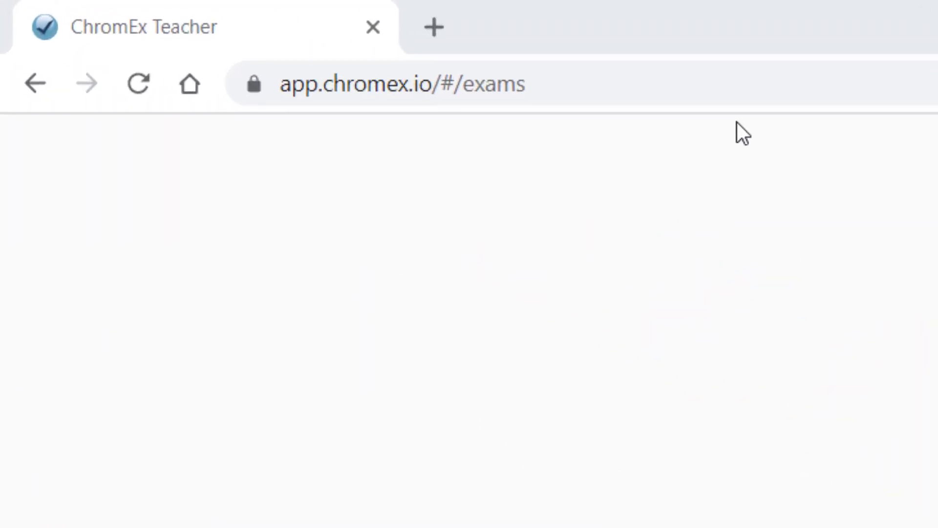
Sign in to ChromEx Teacher with a Google account and land on the empty Exams page.
click(395, 84)
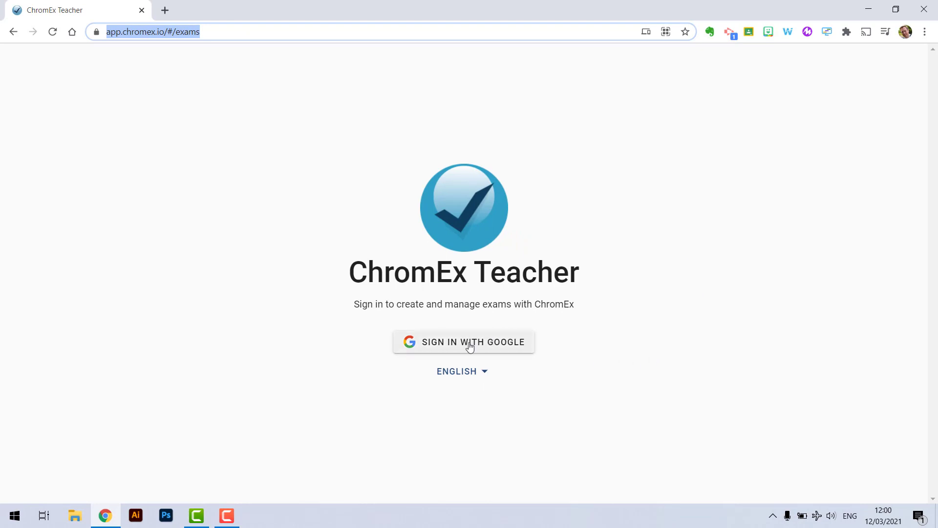
click(464, 342)
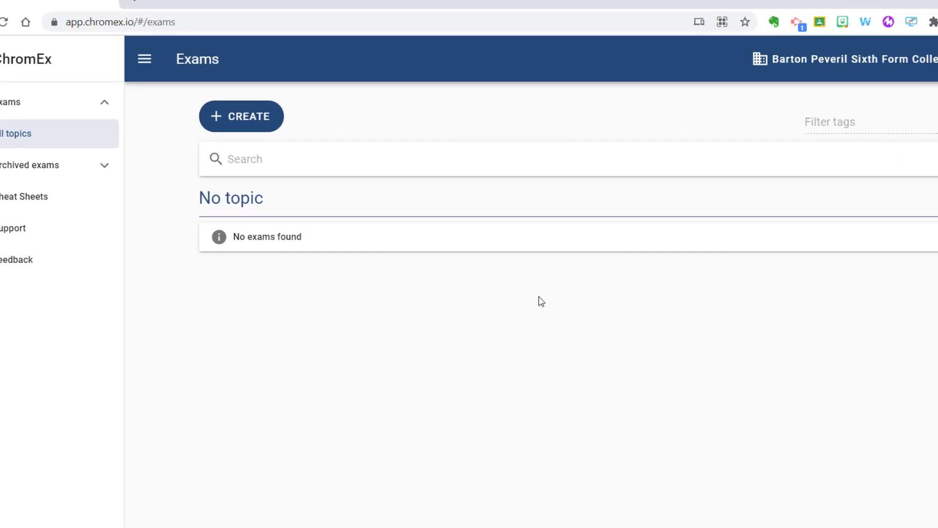
Create a new exam named 'IT Test'.
click(241, 116)
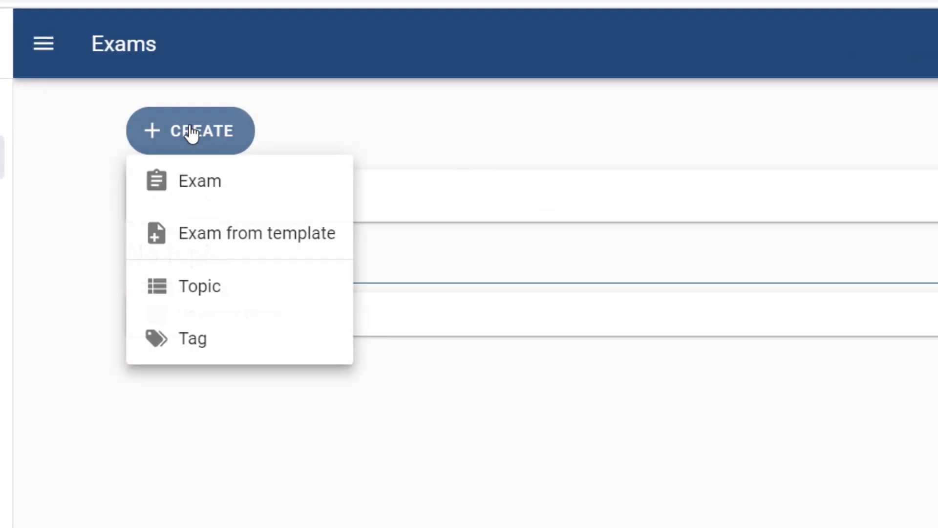
mouse_move(200, 181)
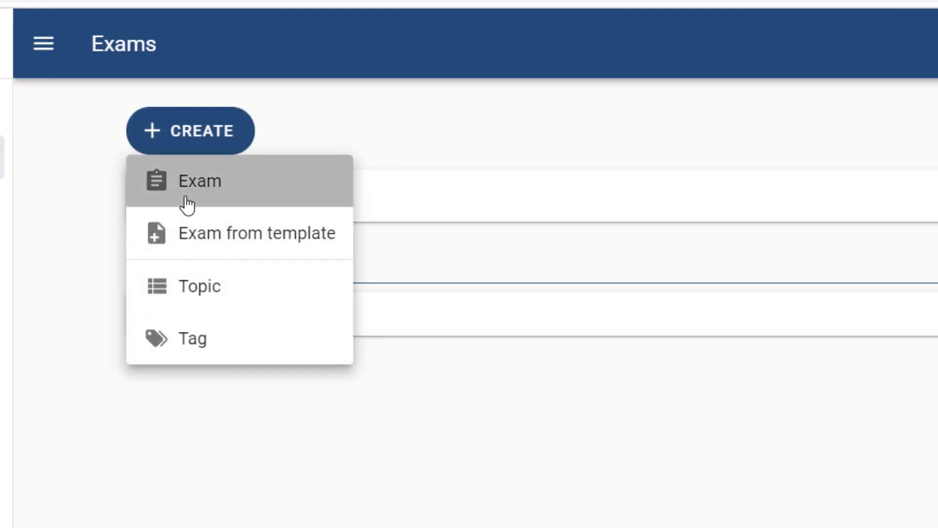
click(200, 181)
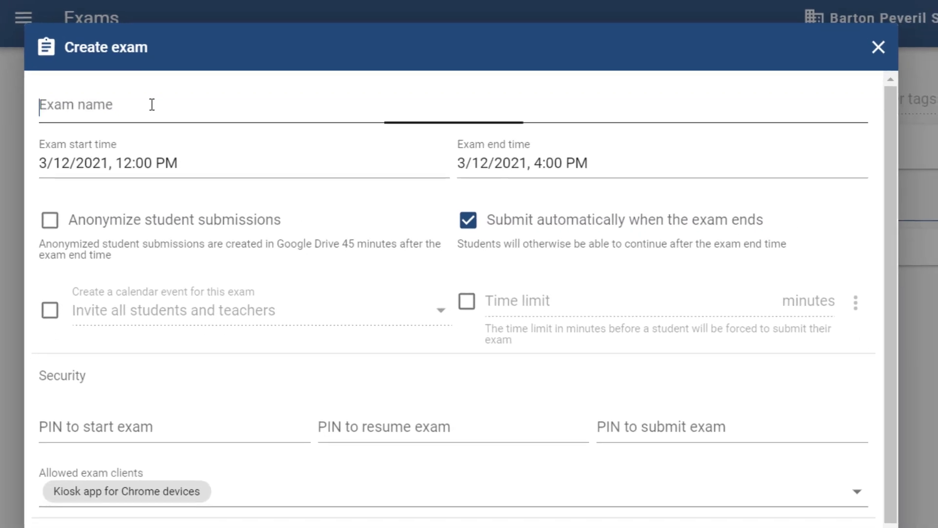
text(IT Test)
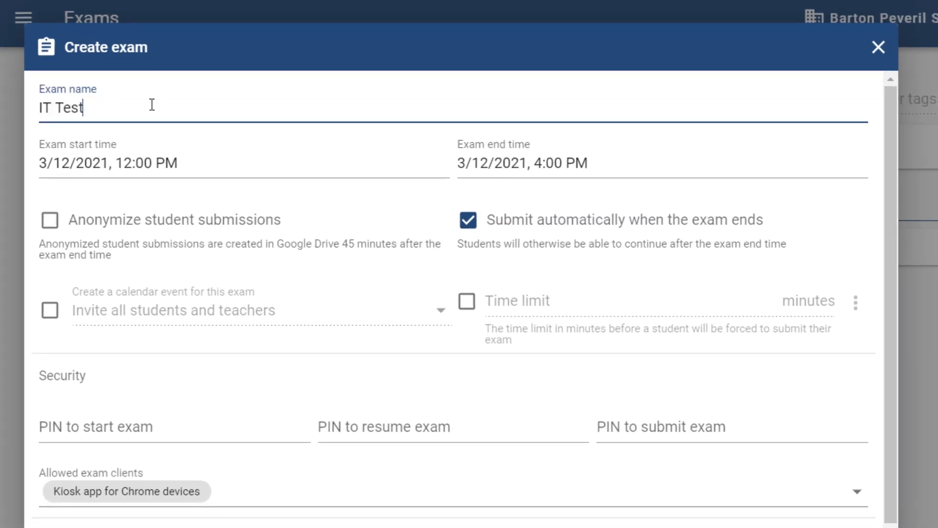
Set the exam start to 3/15/2021 1:00 PM and end to 3:00 PM.
click(107, 163)
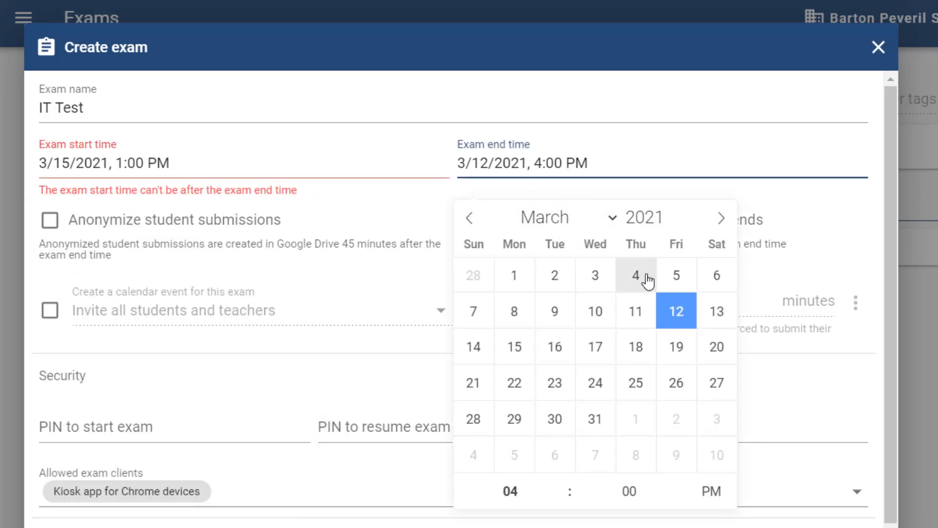
click(514, 346)
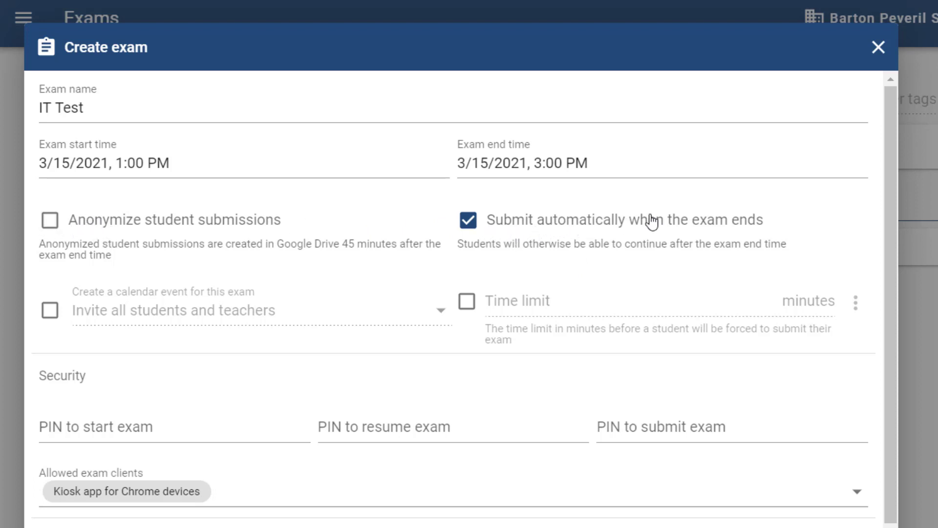
mouse_move(660, 232)
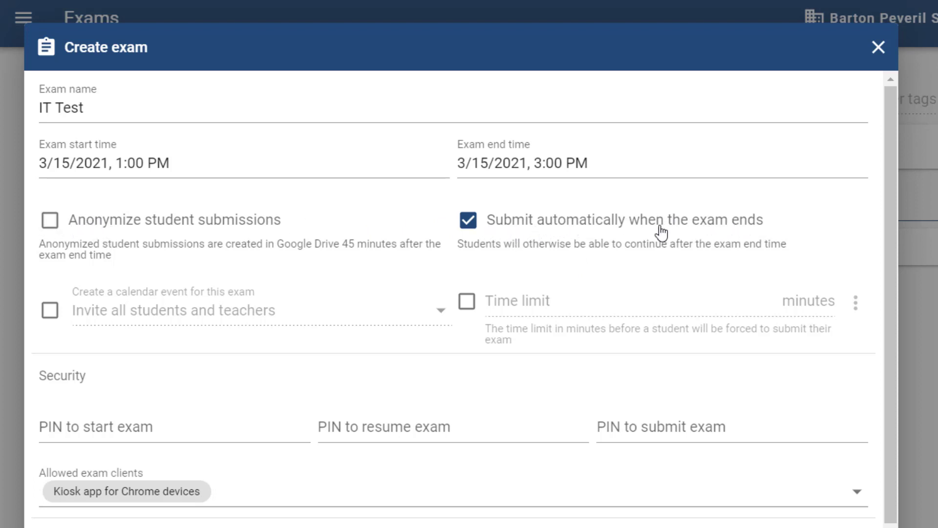
mouse_move(573, 238)
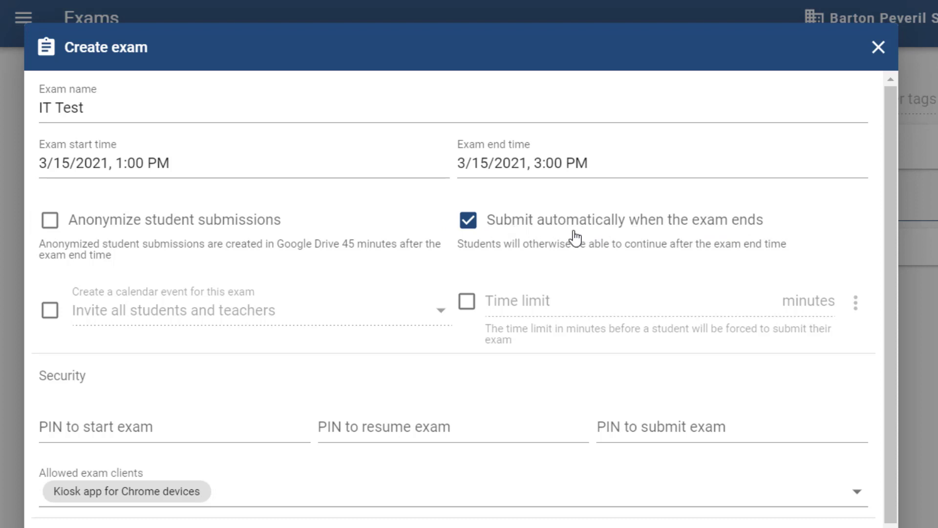
Enable a 120-minute time limit, leaving the calendar event checkbox off.
click(49, 310)
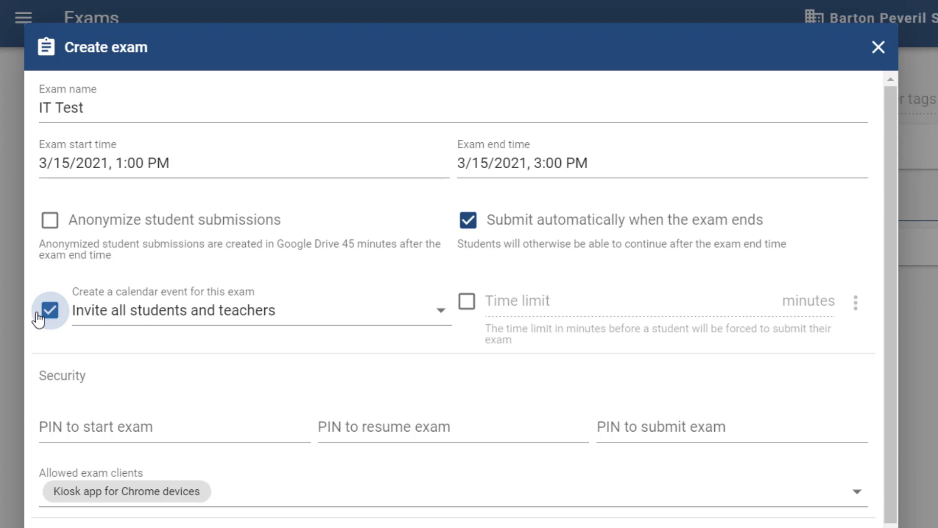
click(49, 310)
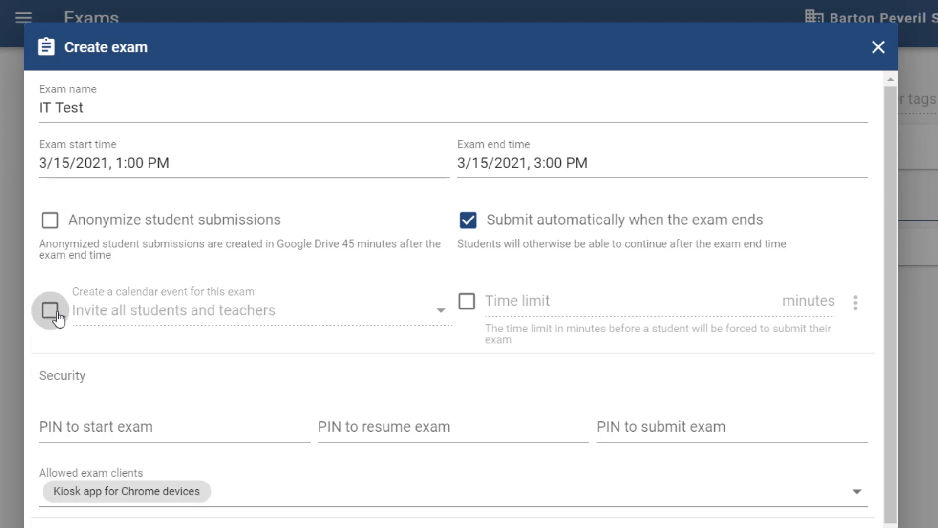
mouse_move(467, 301)
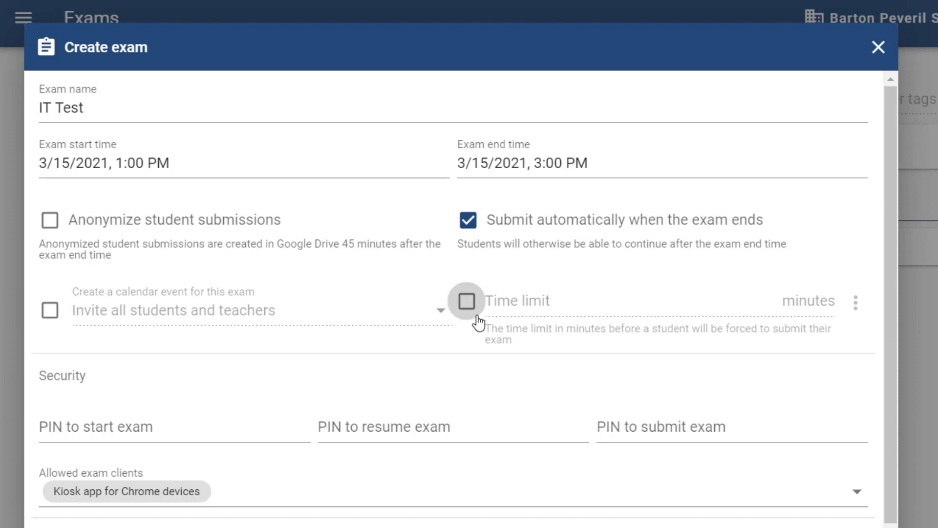
click(467, 301)
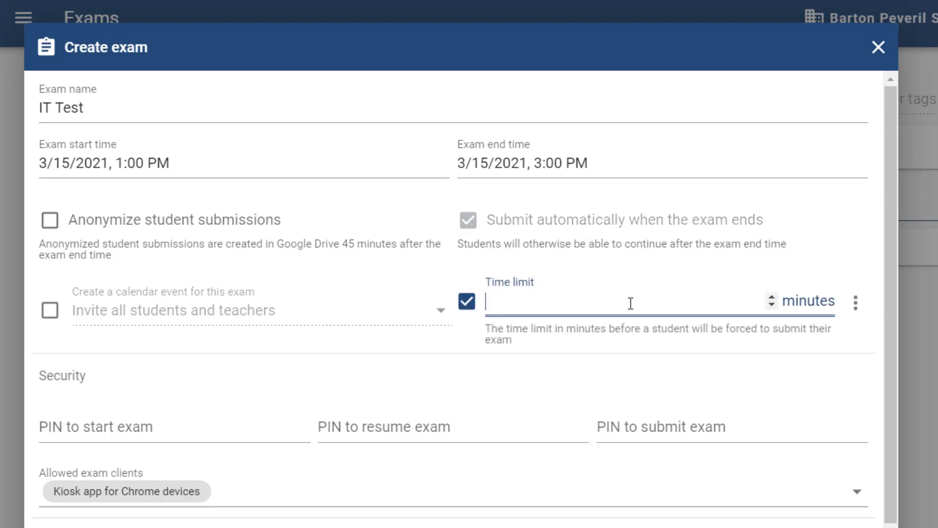
text(120)
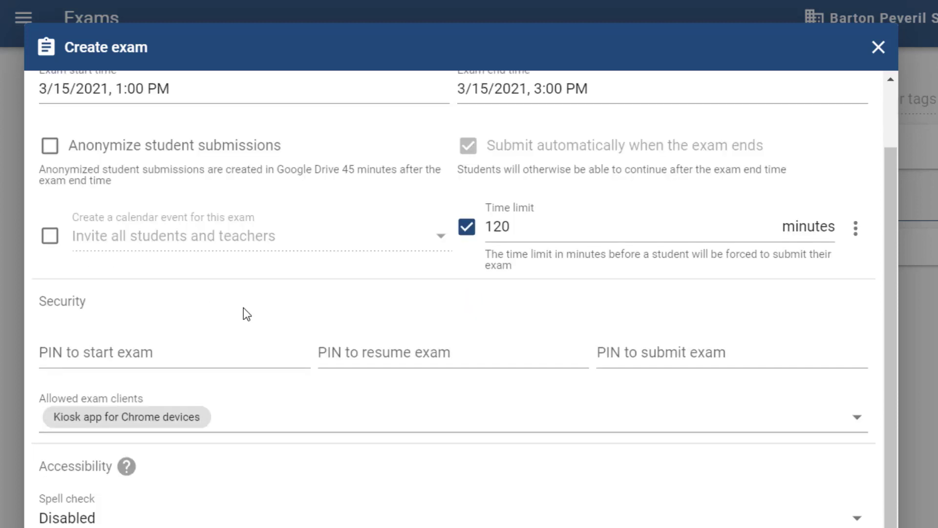
mouse_move(104, 333)
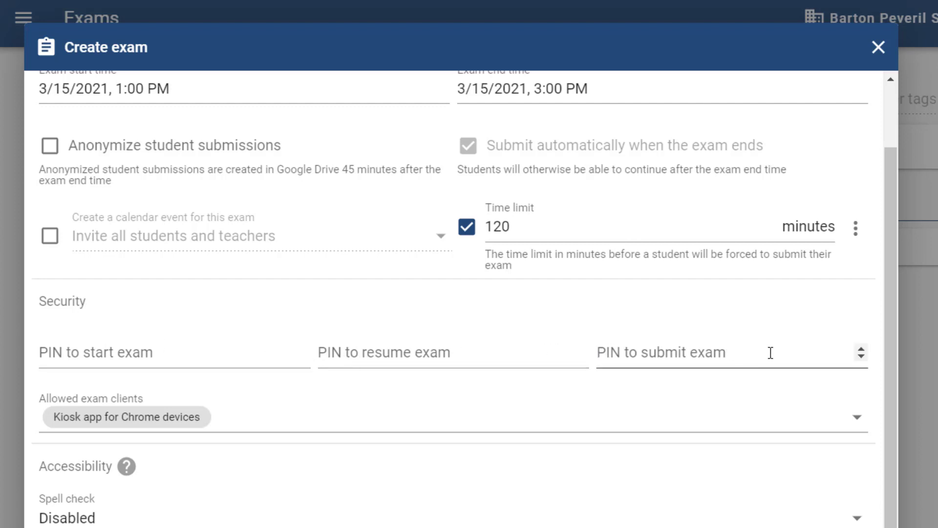
click(95, 352)
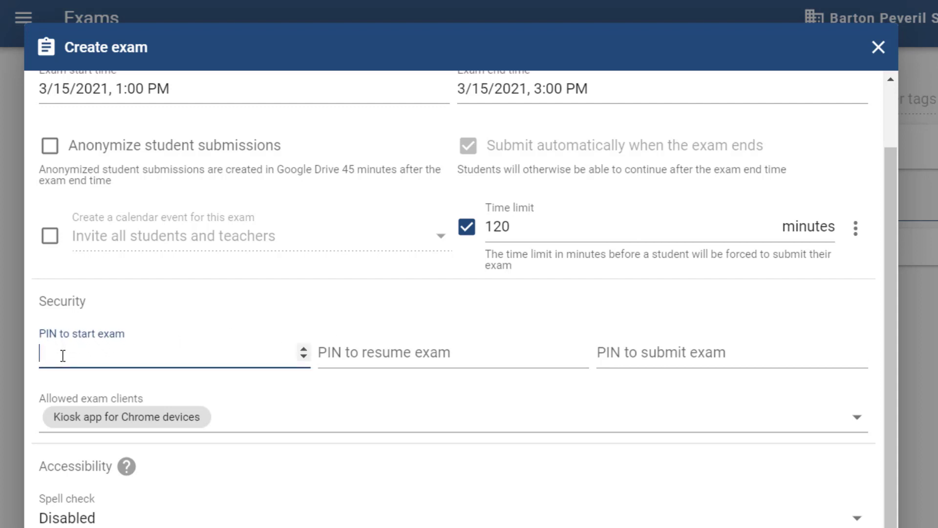
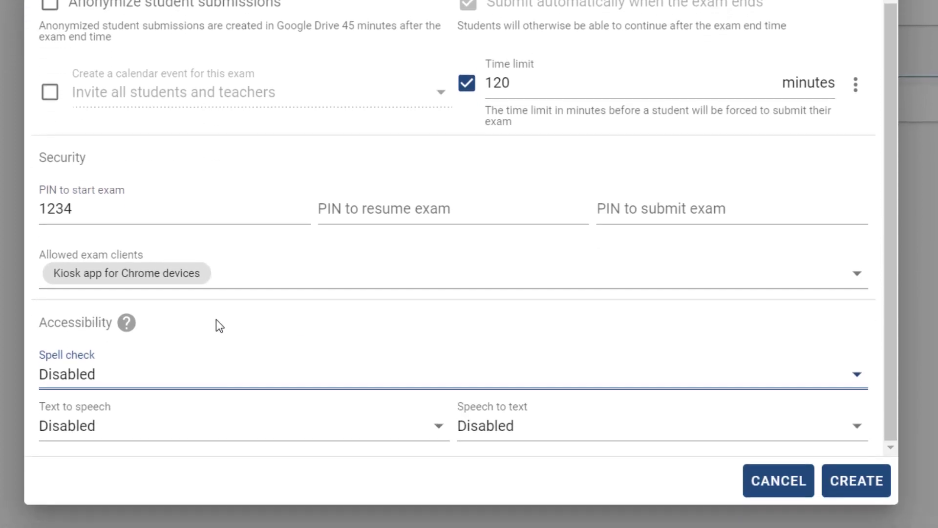
mouse_move(281, 357)
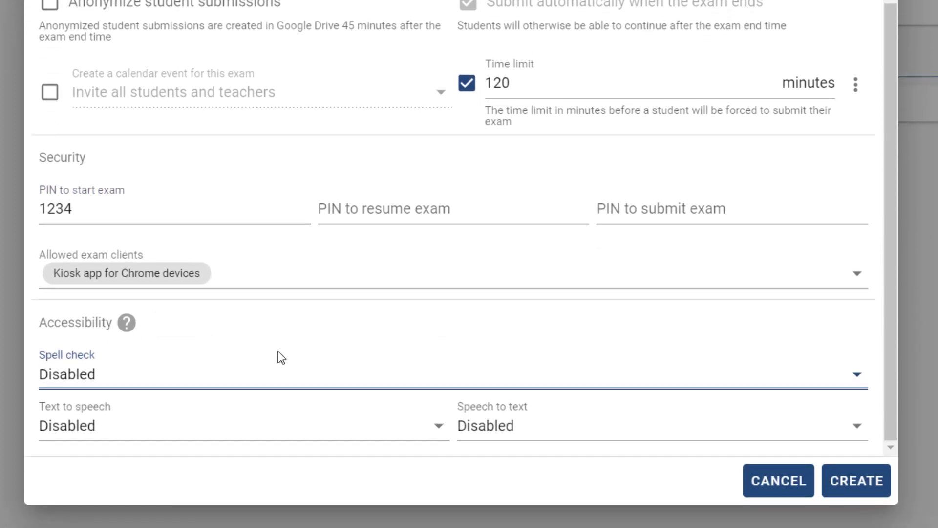
mouse_move(373, 371)
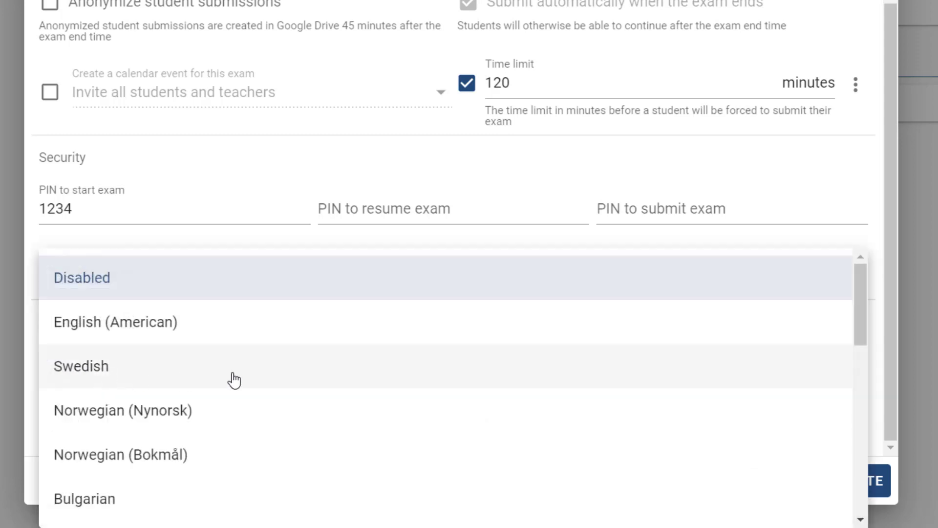
mouse_move(292, 372)
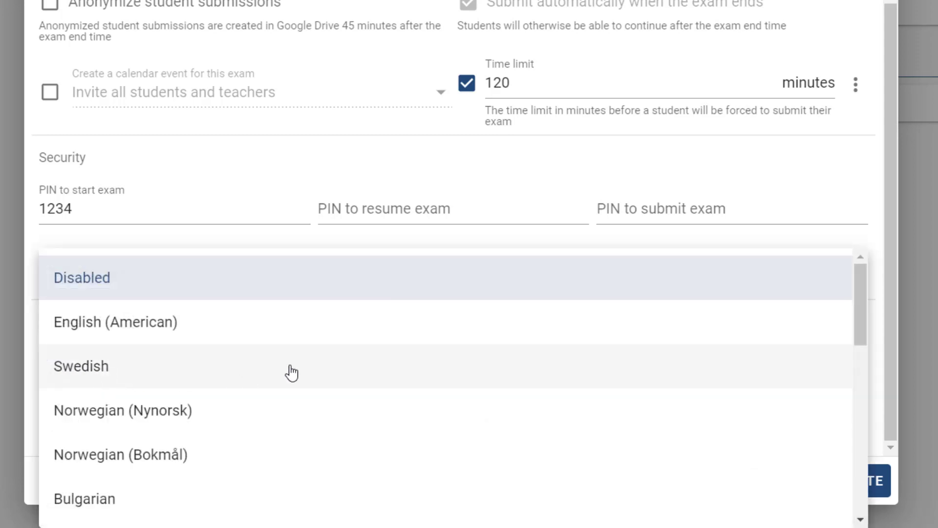
Set the Accessibility spell check to English (British).
scroll(down, 3)
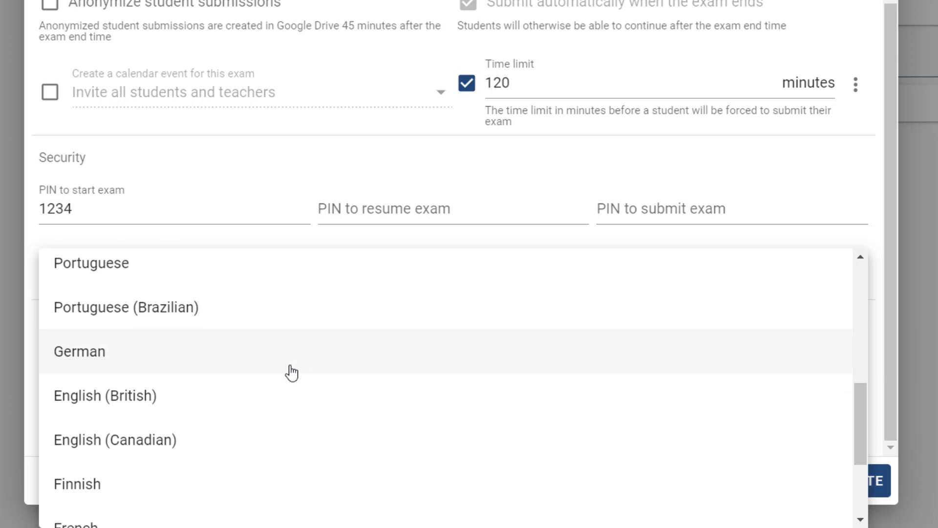
click(104, 396)
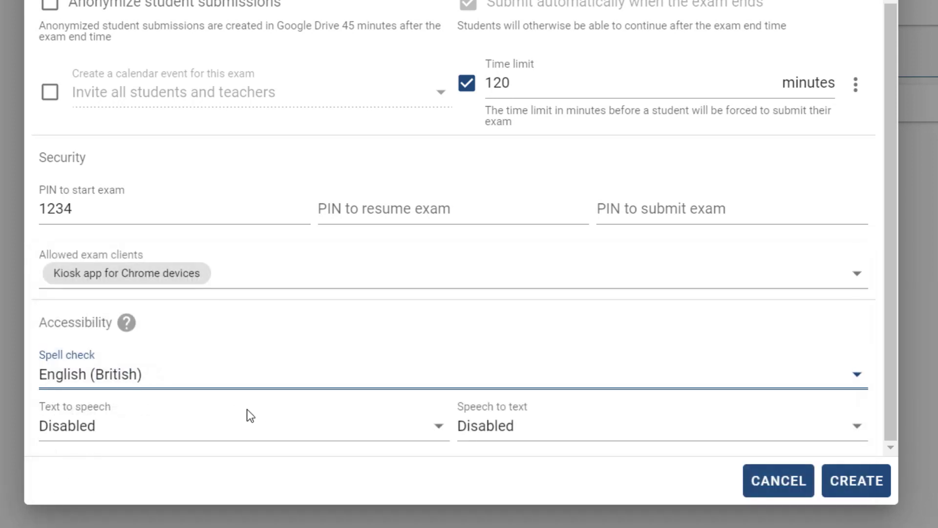
mouse_move(353, 427)
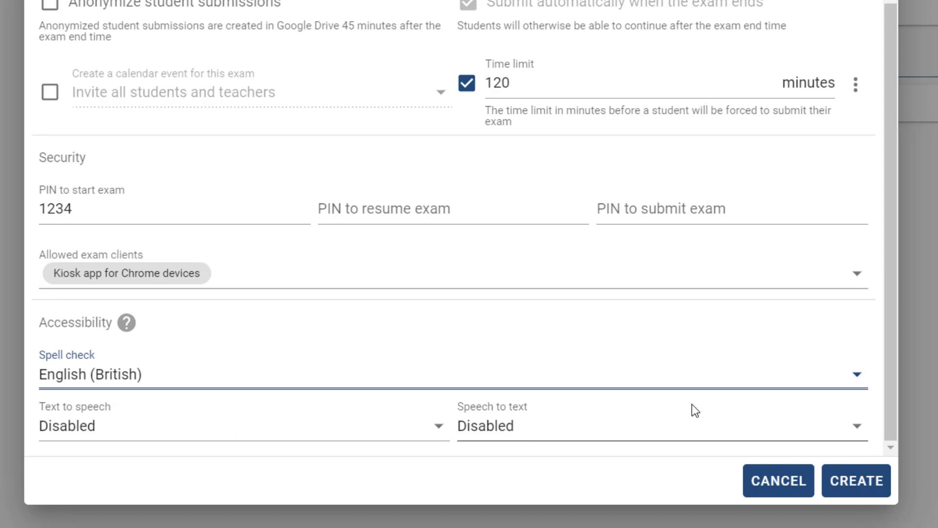
mouse_move(855, 480)
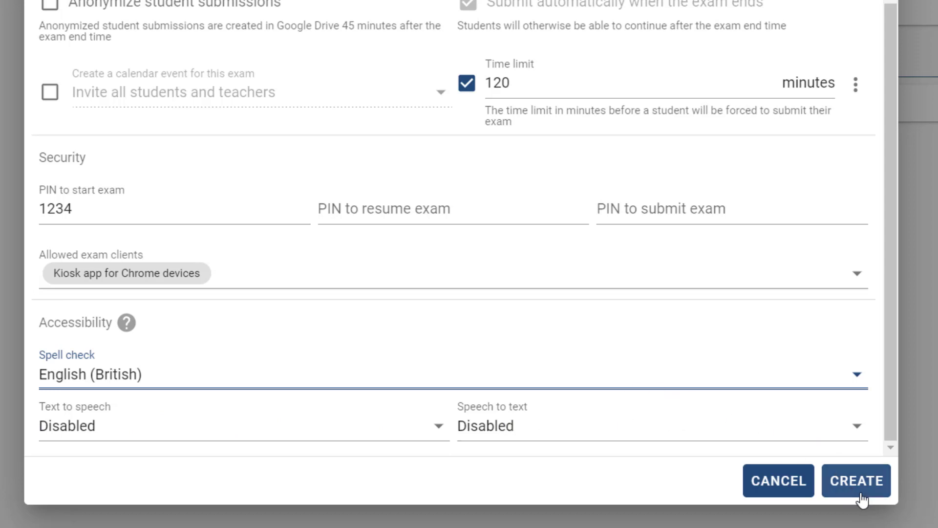
Create the exam with its settings, then open the Add Students menu.
click(855, 479)
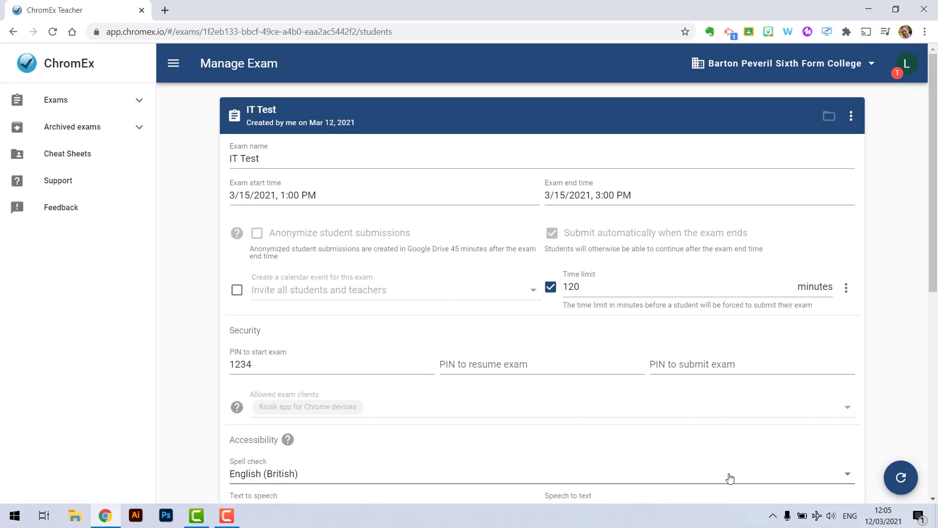
mouse_move(879, 288)
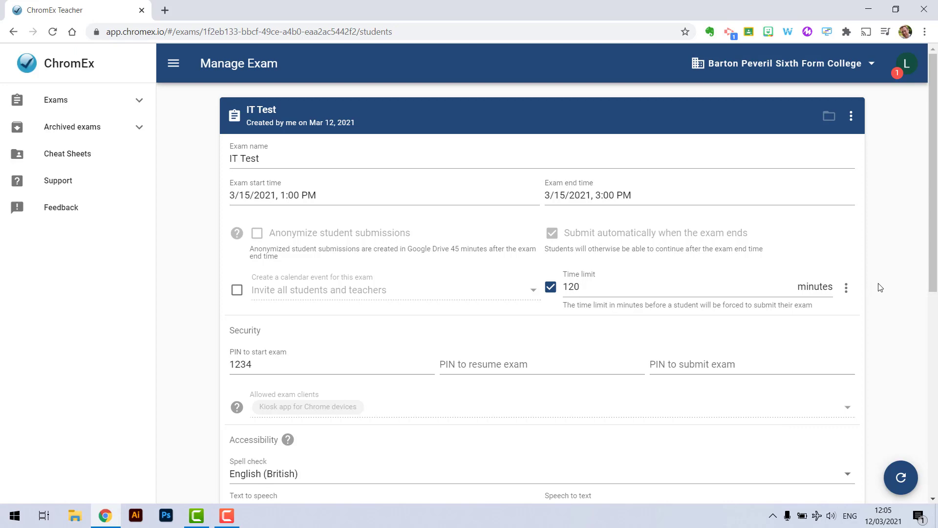
scroll(down, 3)
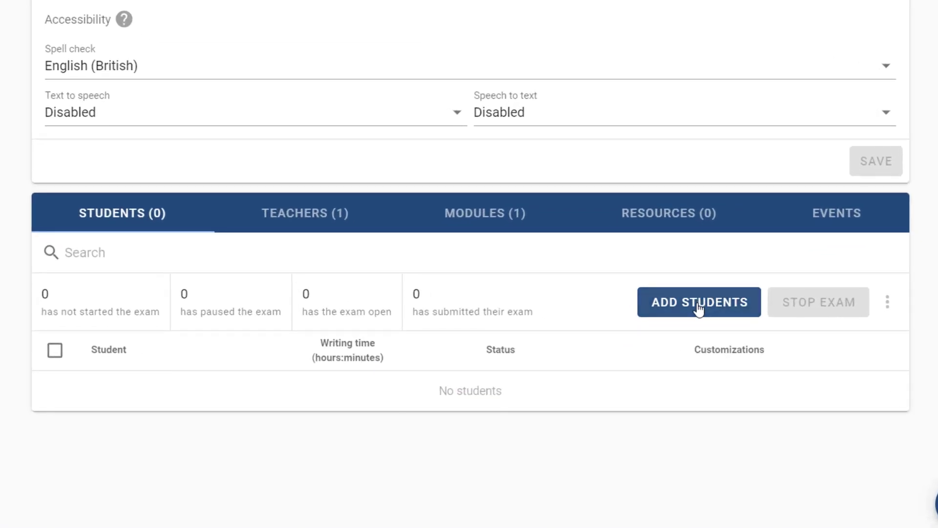
click(698, 301)
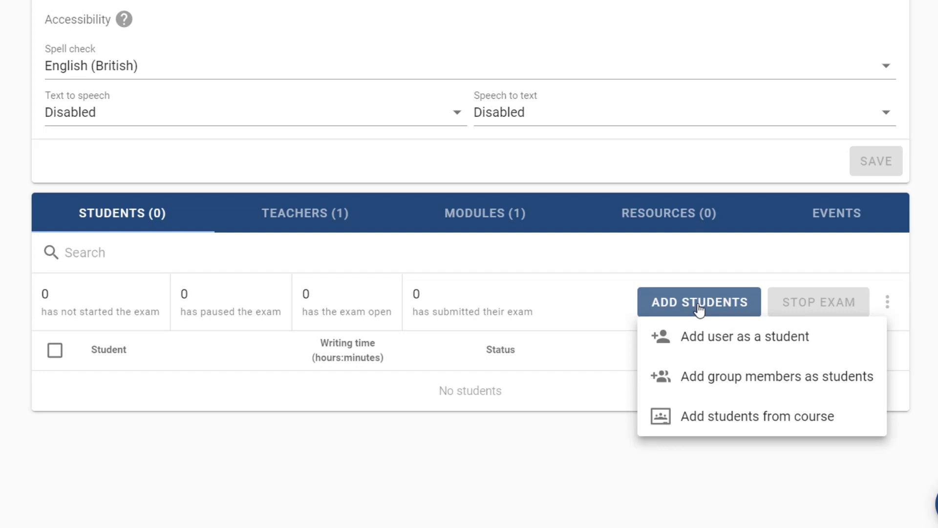
mouse_move(772, 339)
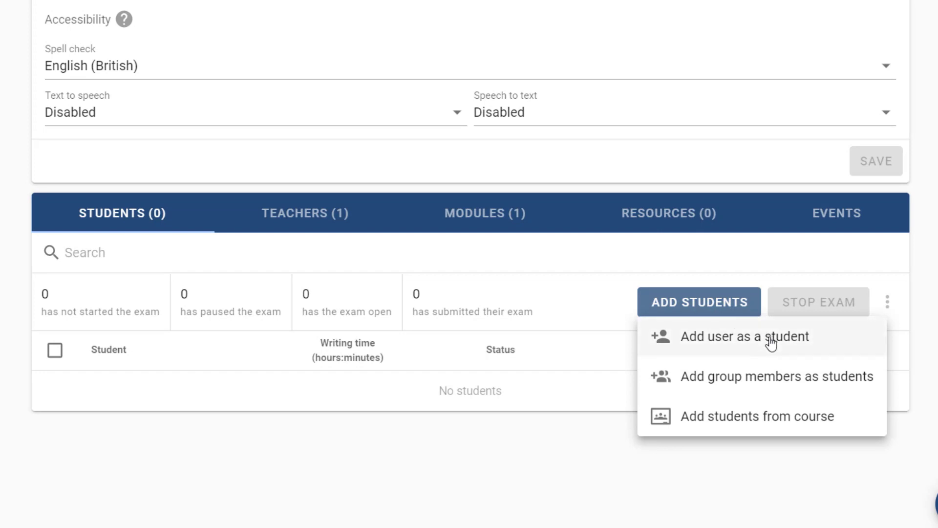
mouse_move(720, 386)
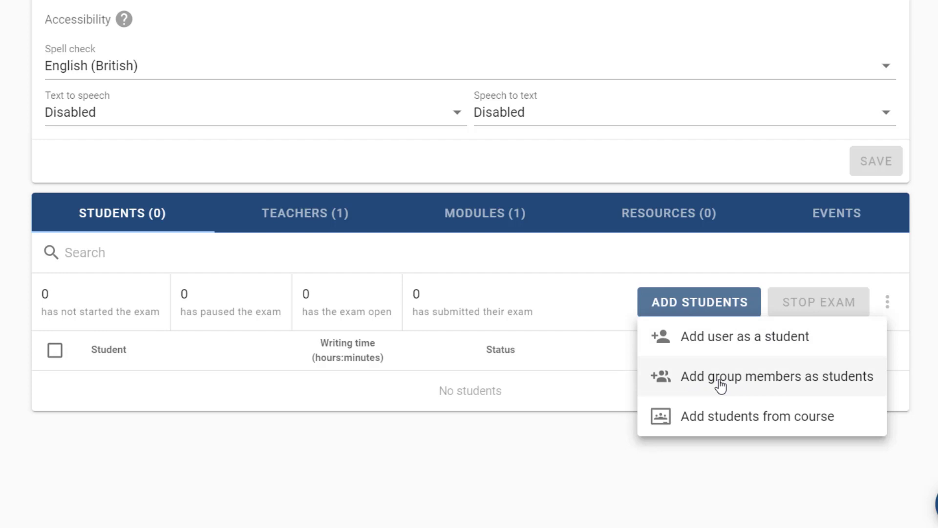
mouse_move(727, 419)
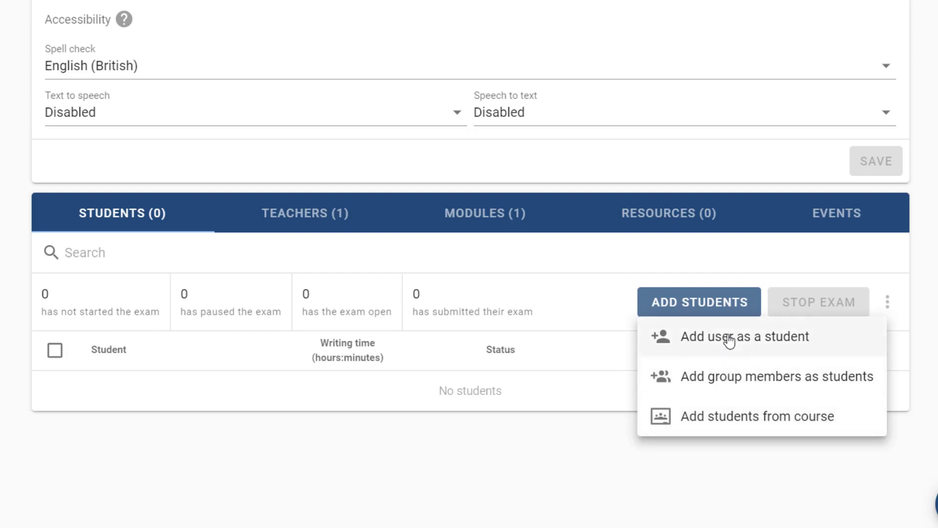
mouse_move(818, 346)
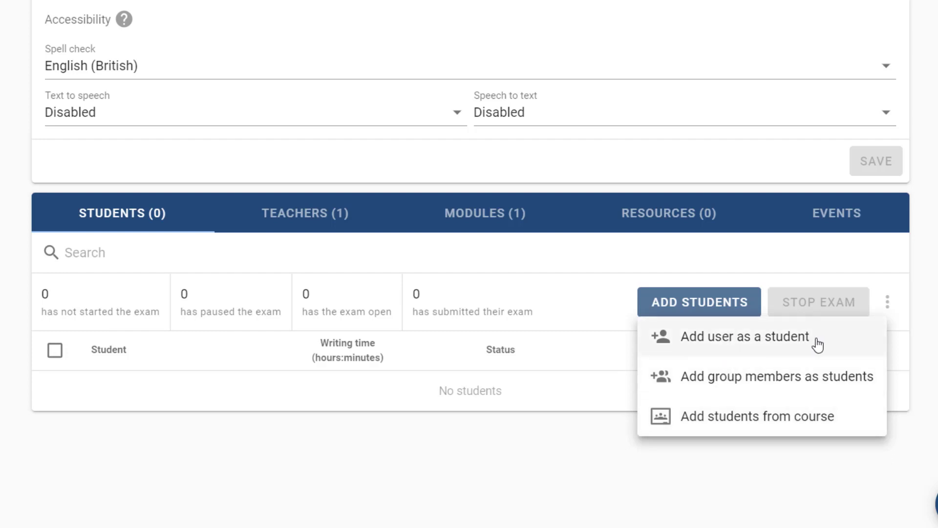
click(743, 335)
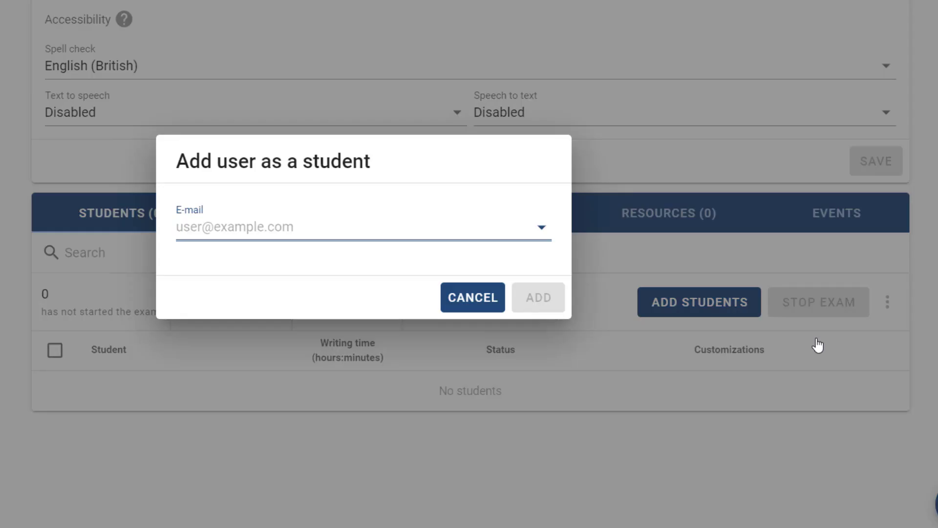
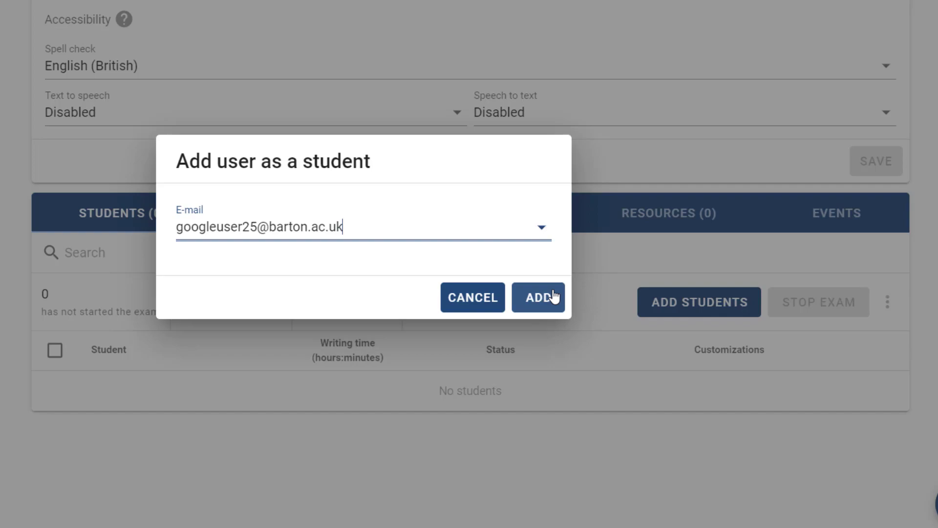
click(537, 298)
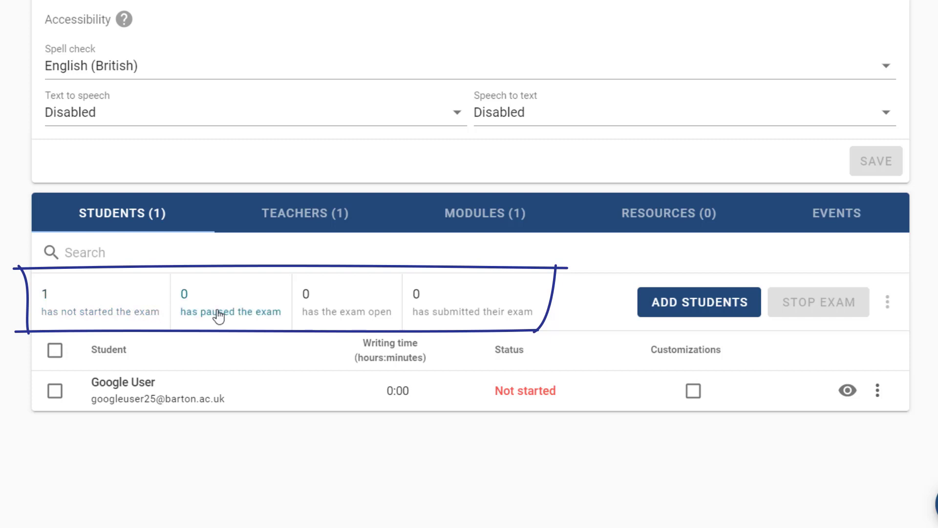
mouse_move(276, 317)
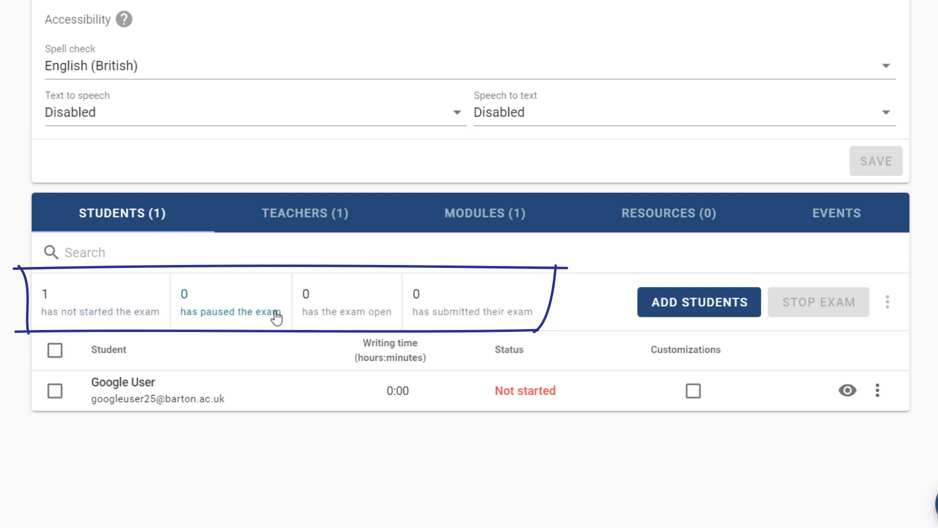
mouse_move(538, 313)
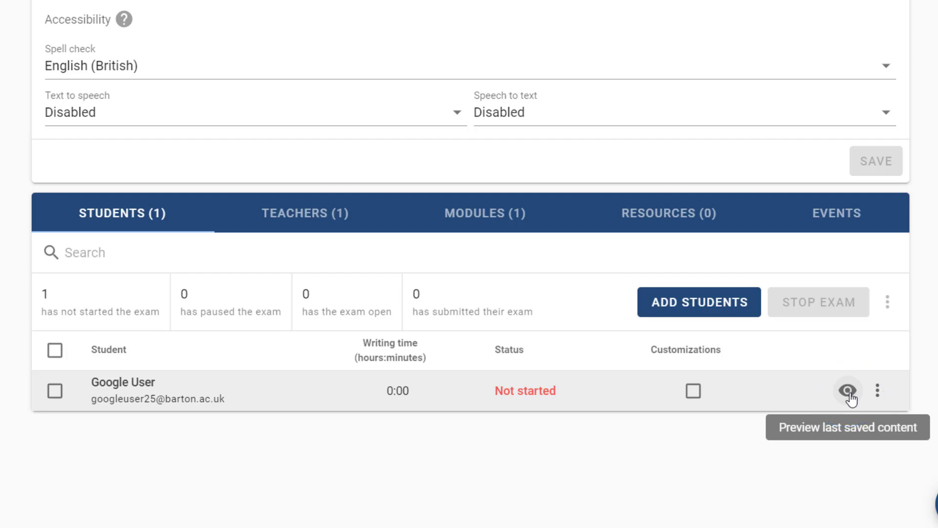
mouse_move(822, 396)
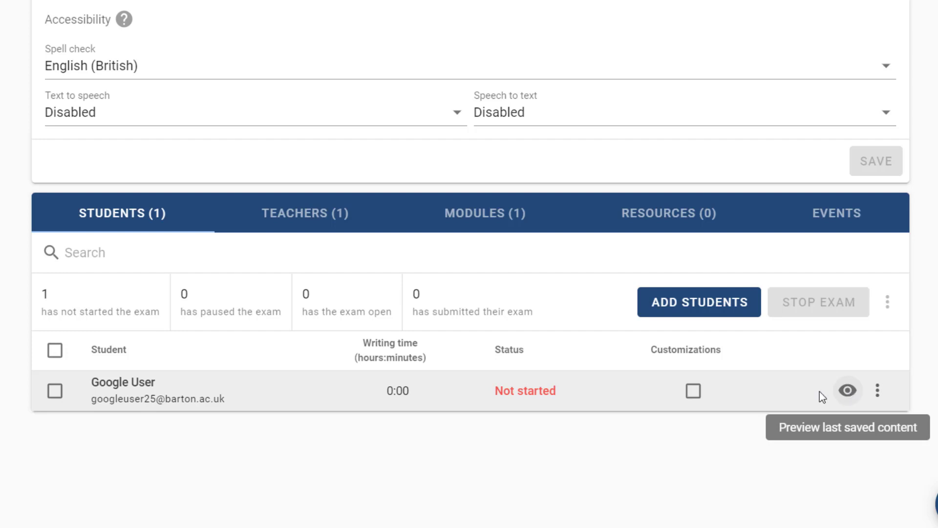
mouse_move(488, 297)
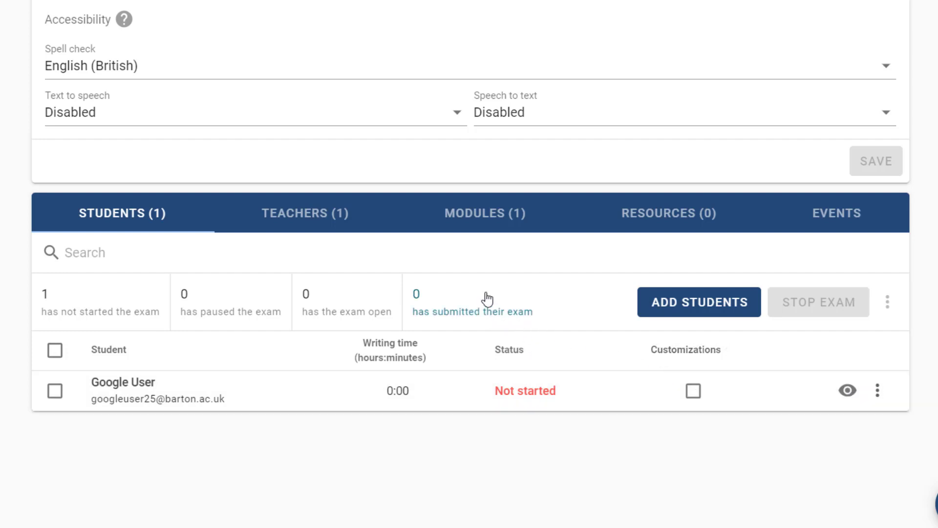
Show the TEACHERS (1) tab listing the exam's single Owner.
click(304, 213)
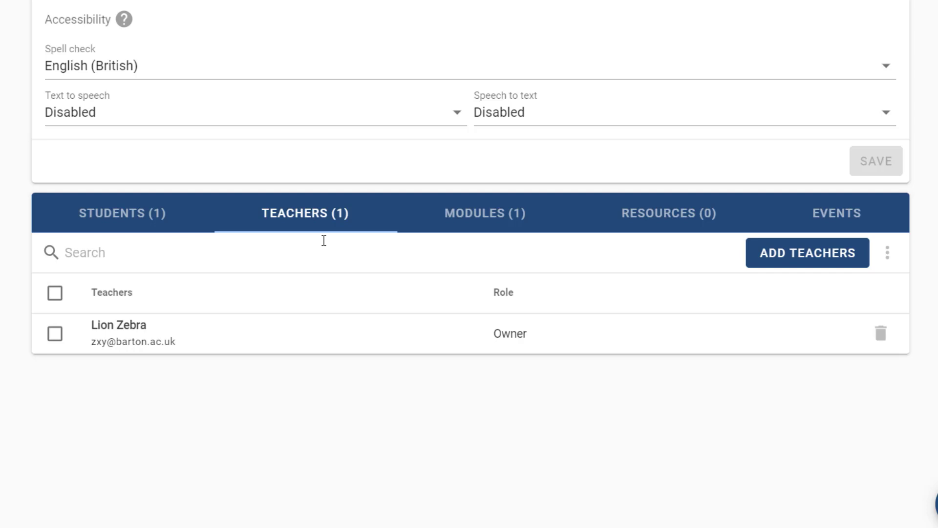
mouse_move(487, 232)
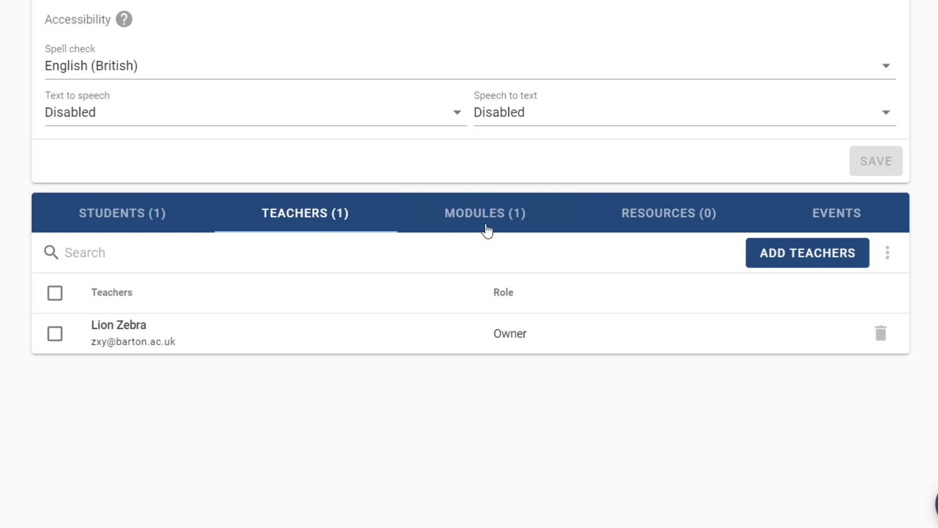
View the MODULES (1) tab and browse Add Module types without adding one.
click(485, 213)
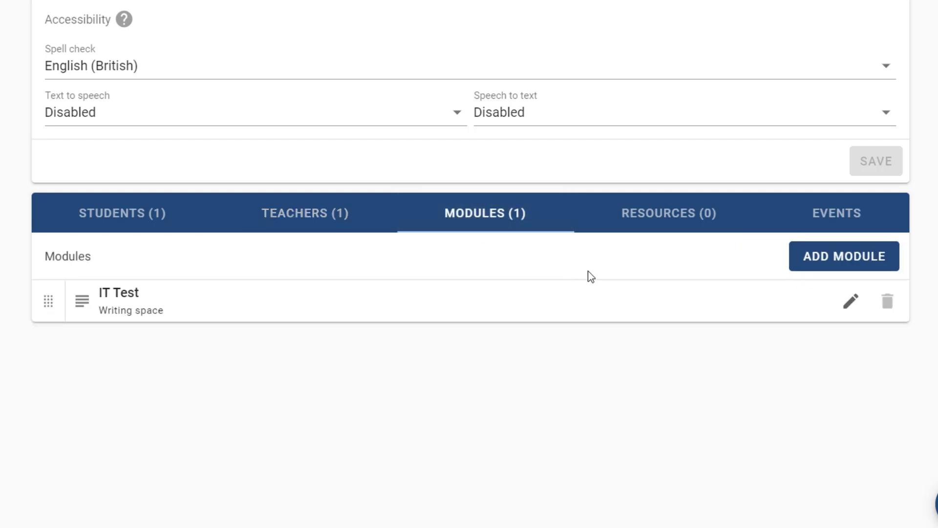
mouse_move(843, 256)
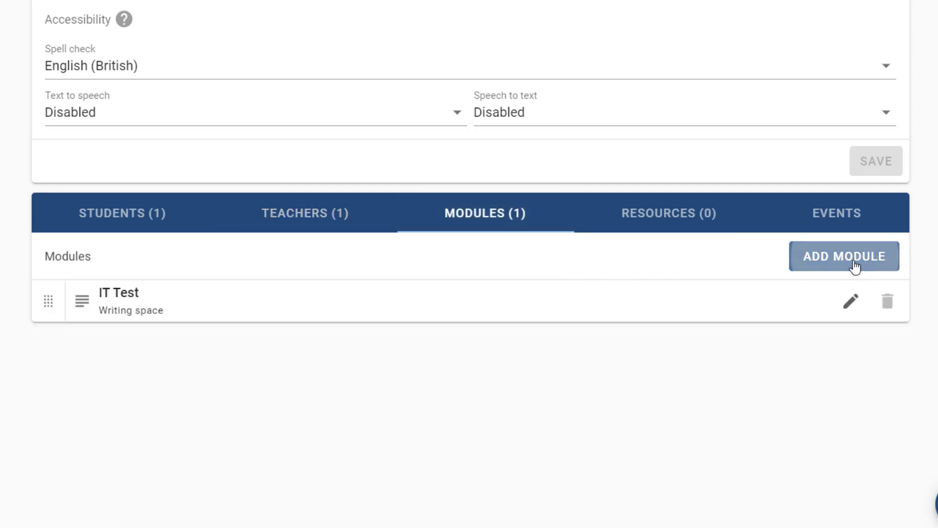
click(844, 256)
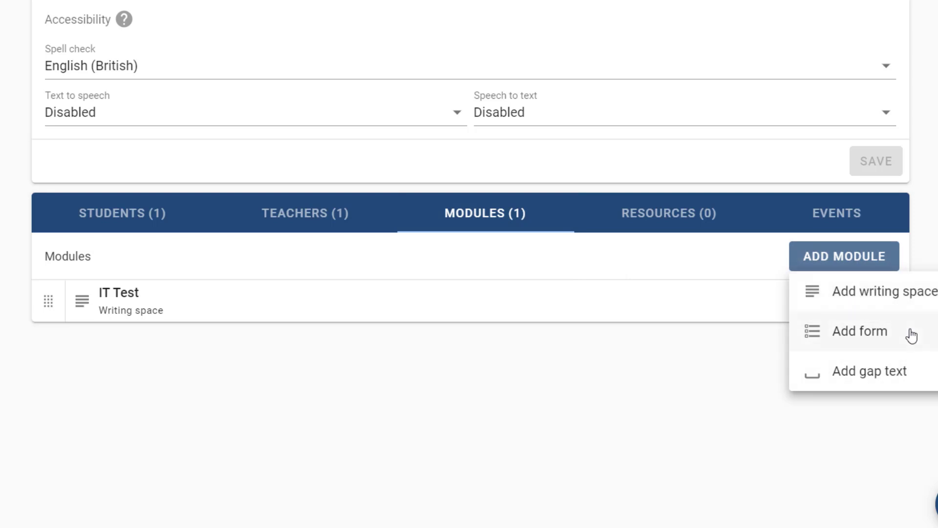
click(668, 213)
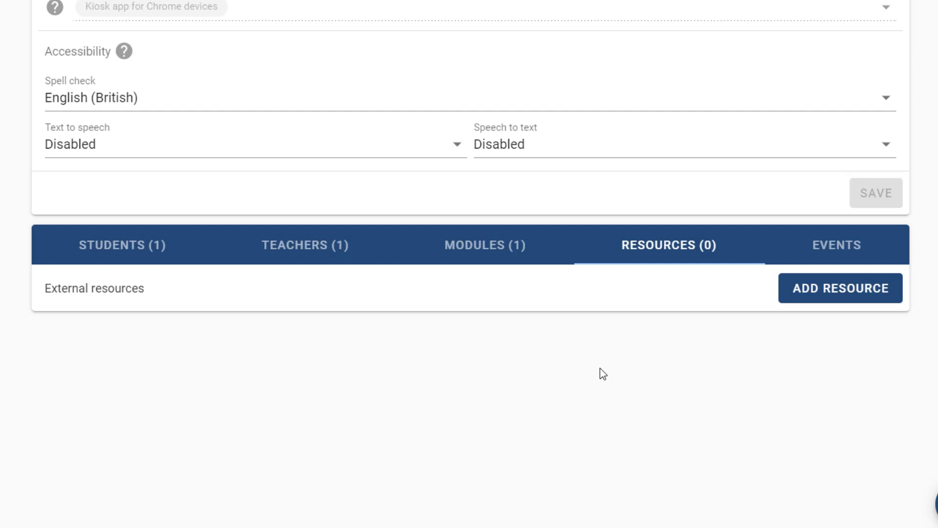
mouse_move(686, 332)
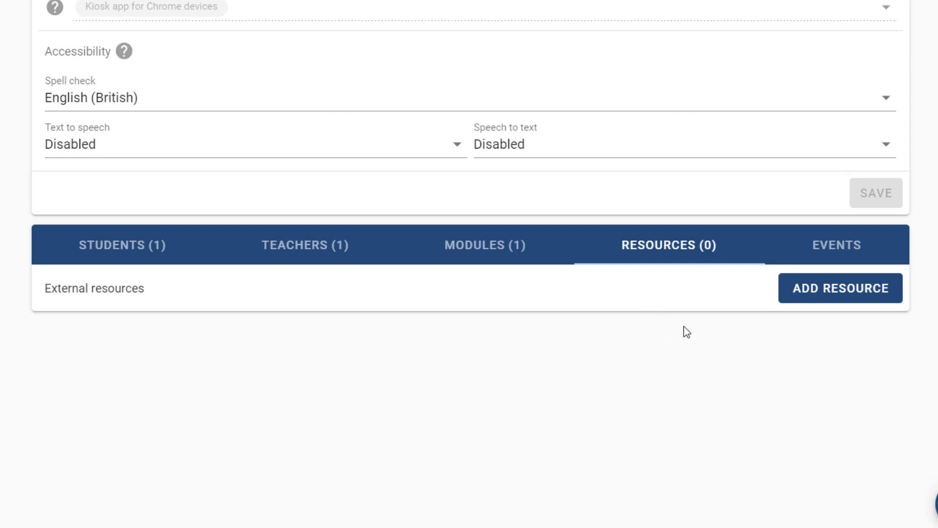
Show the resource types available to add to the IT Test exam.
click(839, 287)
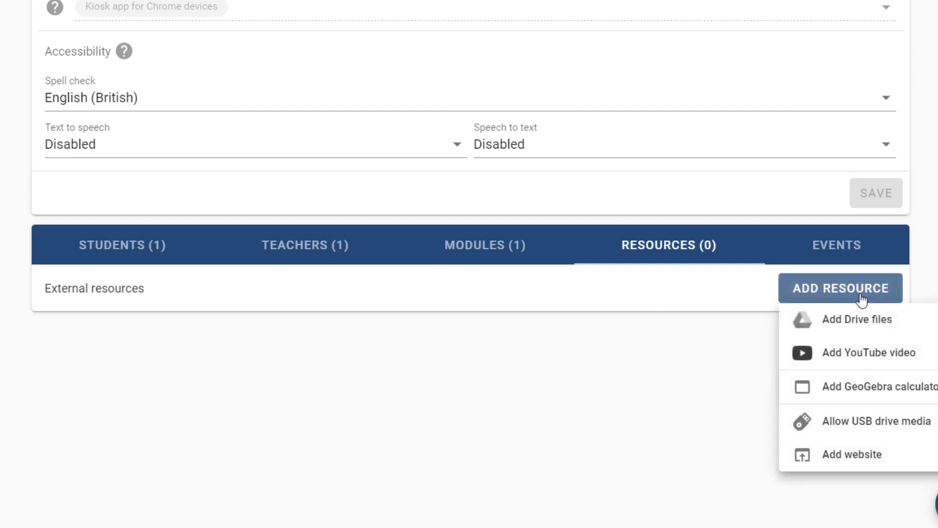
mouse_move(845, 328)
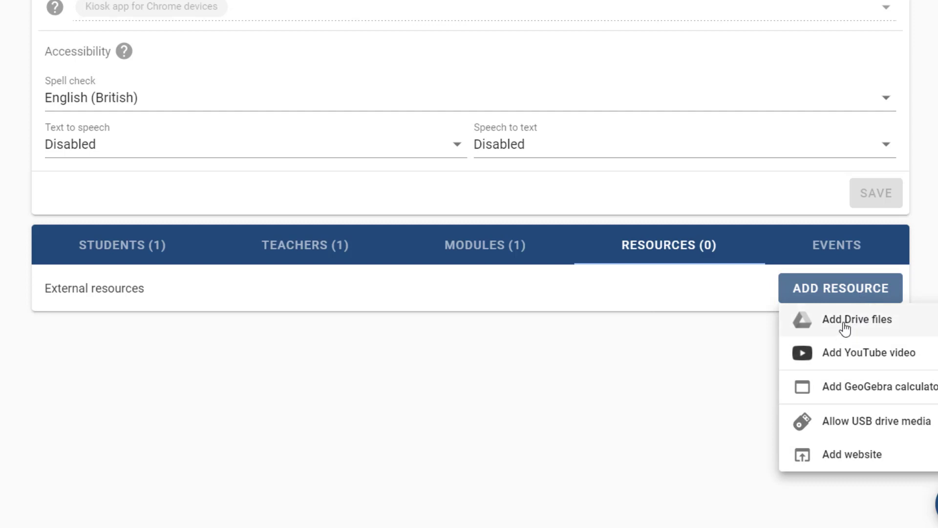
mouse_move(840, 454)
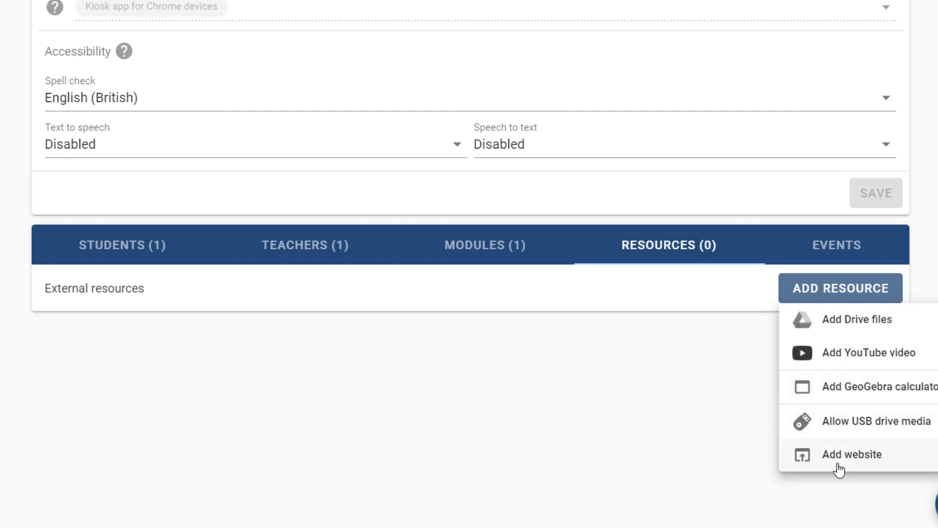
mouse_move(843, 424)
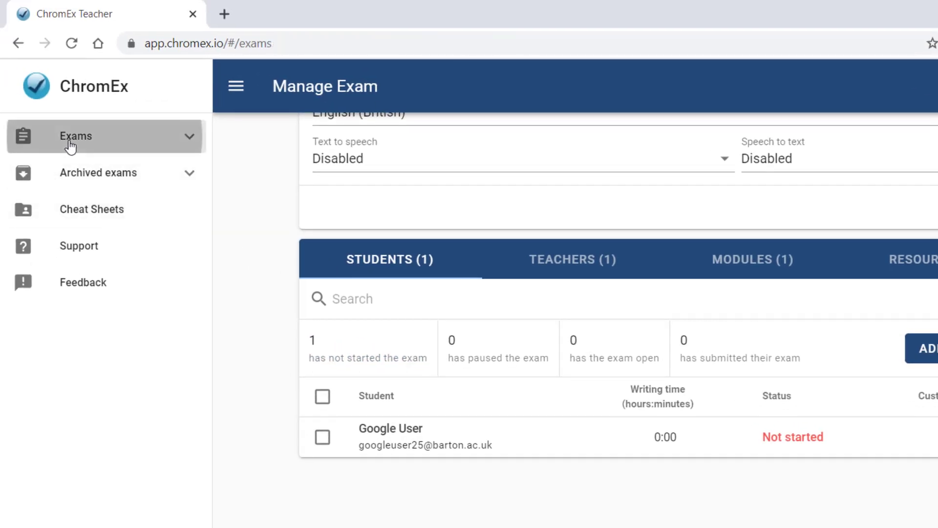
Go back to the Exams list to see IT Test with one student.
click(75, 136)
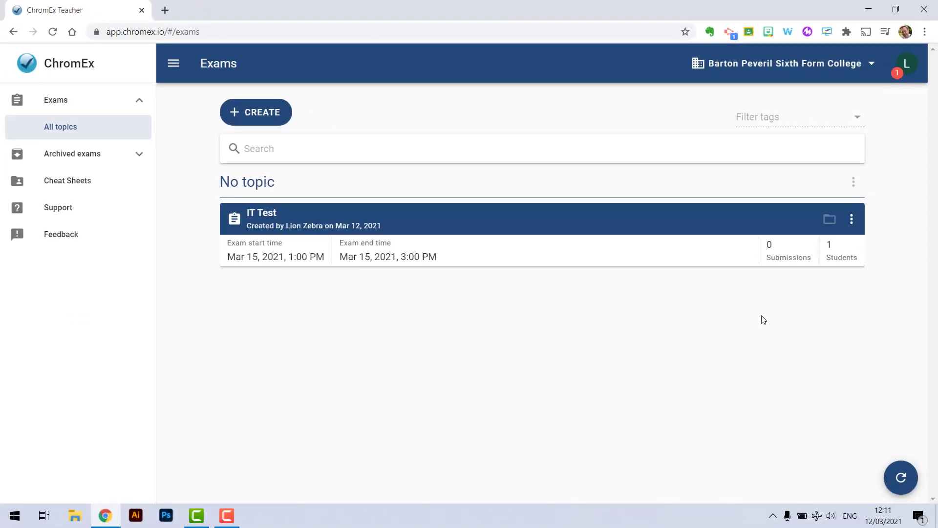